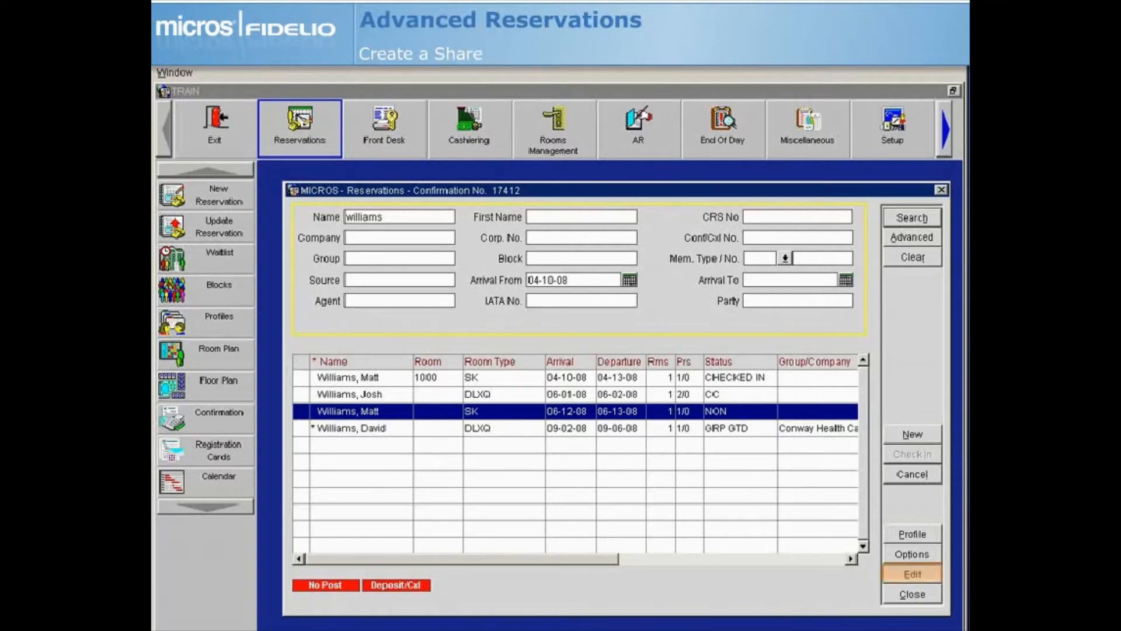
Open Matt Williams' reservation 17412 for editing and view its share details.
left_click(912, 573)
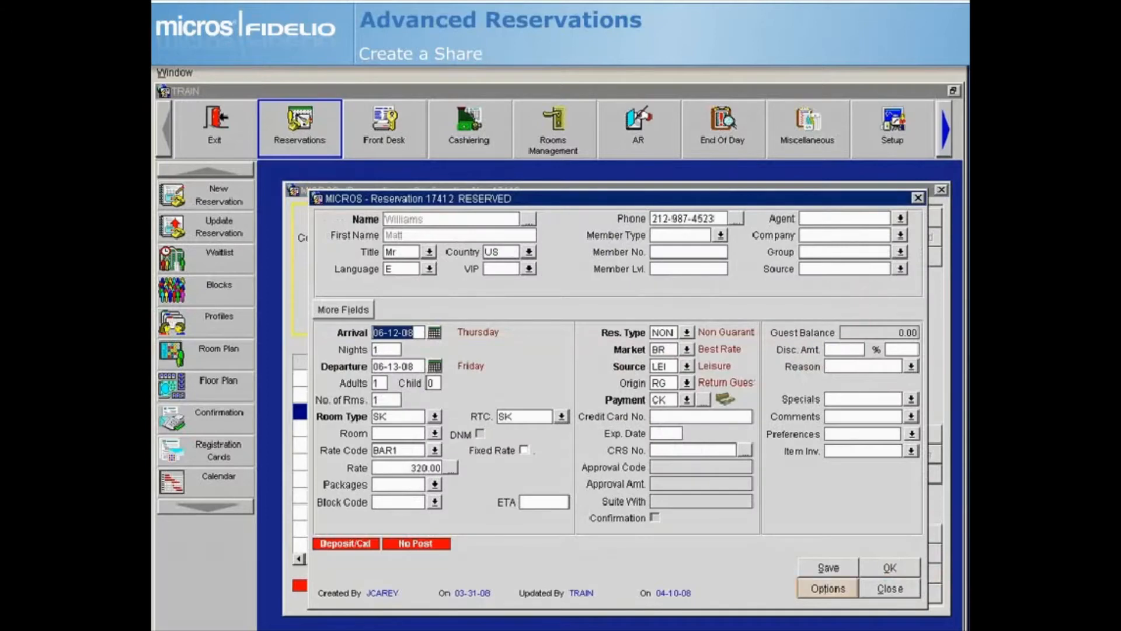
left_click(827, 588)
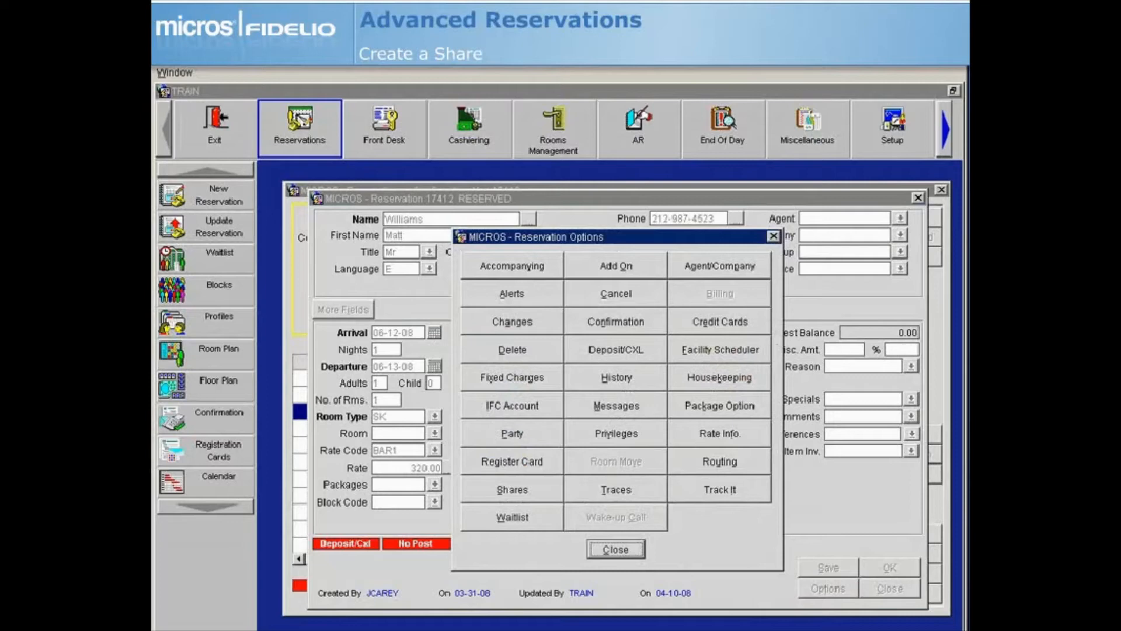
left_click(511, 490)
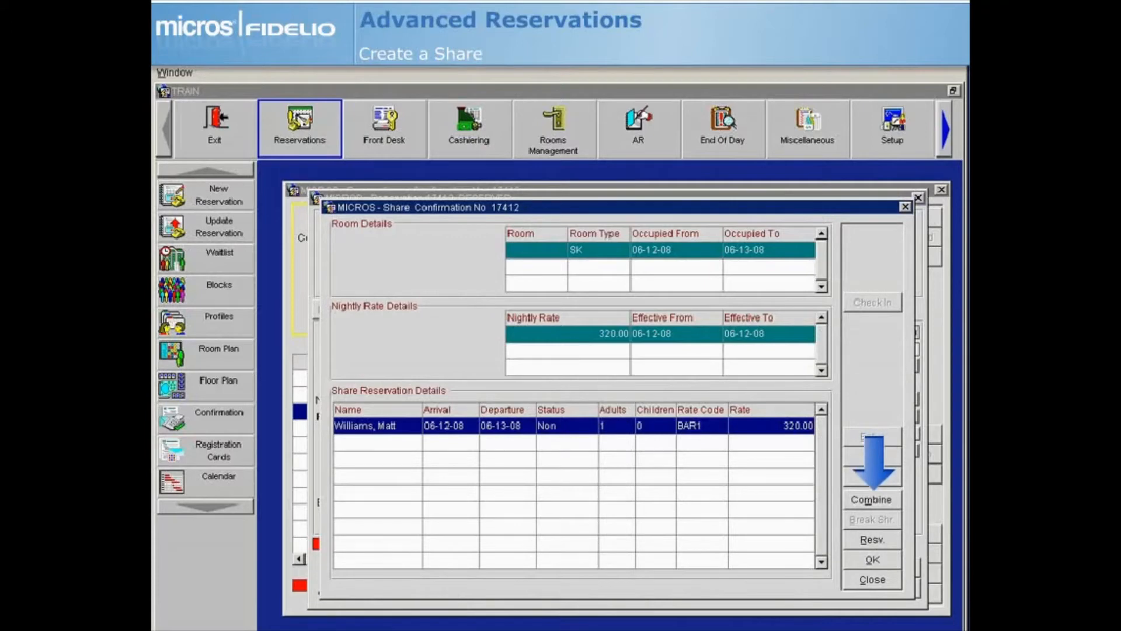
Start combining a second sharing guest, answering the copy payment details prompt.
left_click(871, 499)
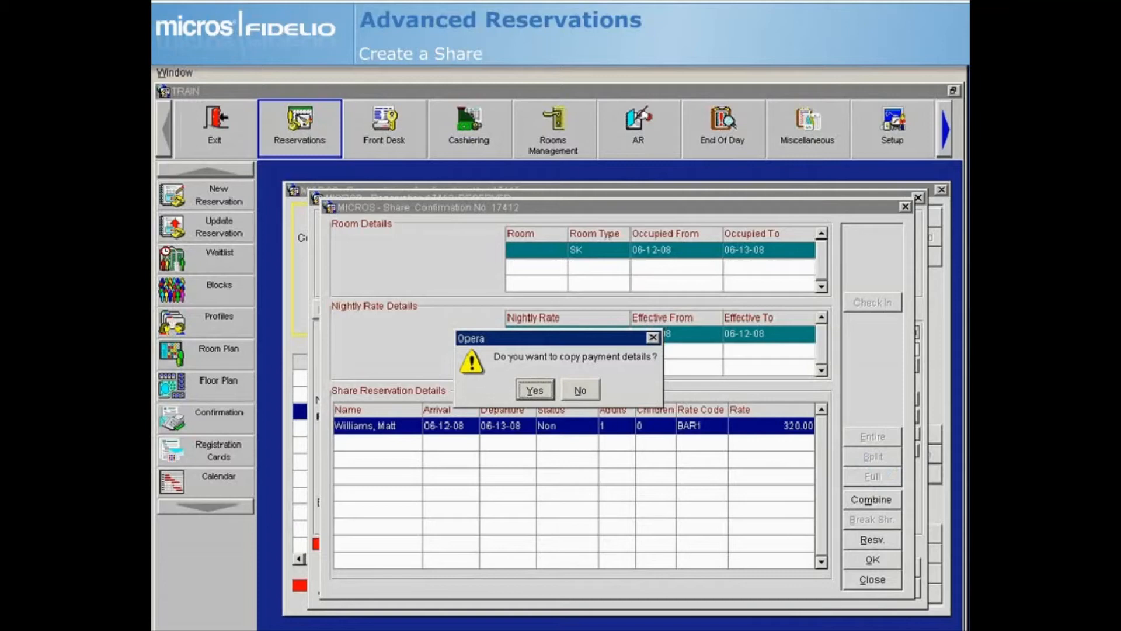
left_click(535, 390)
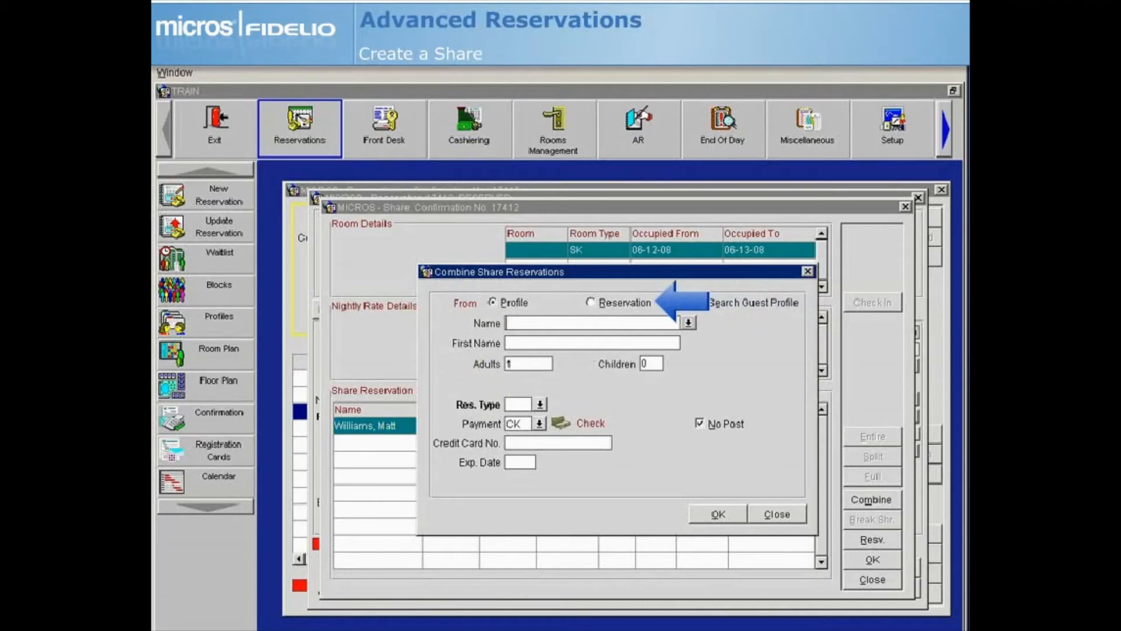
left_click(700, 302)
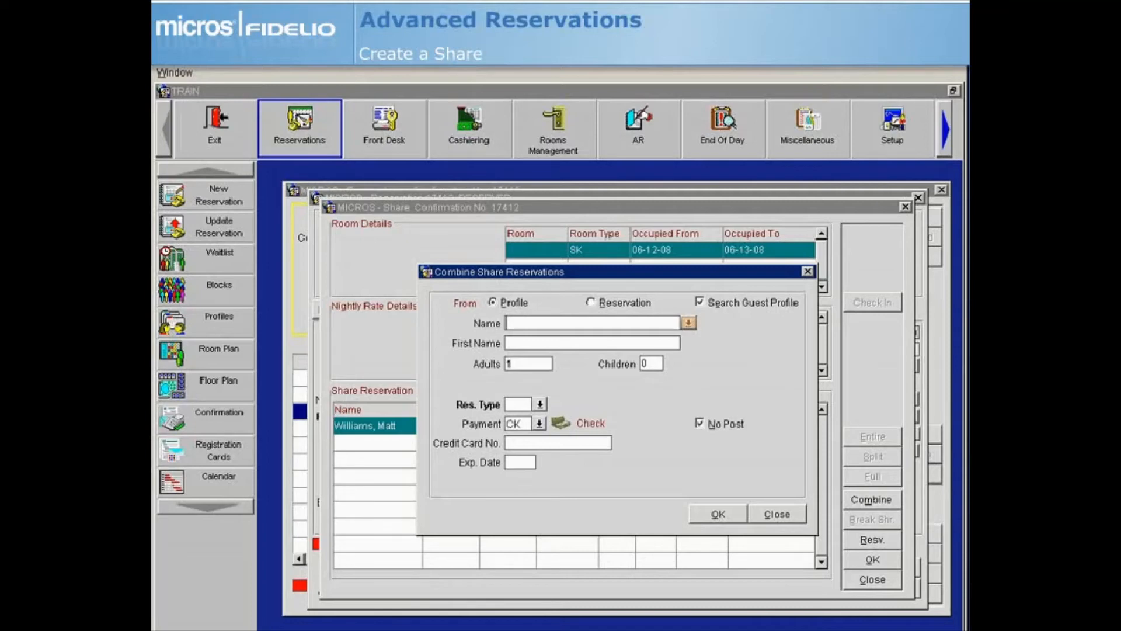
left_click(687, 322)
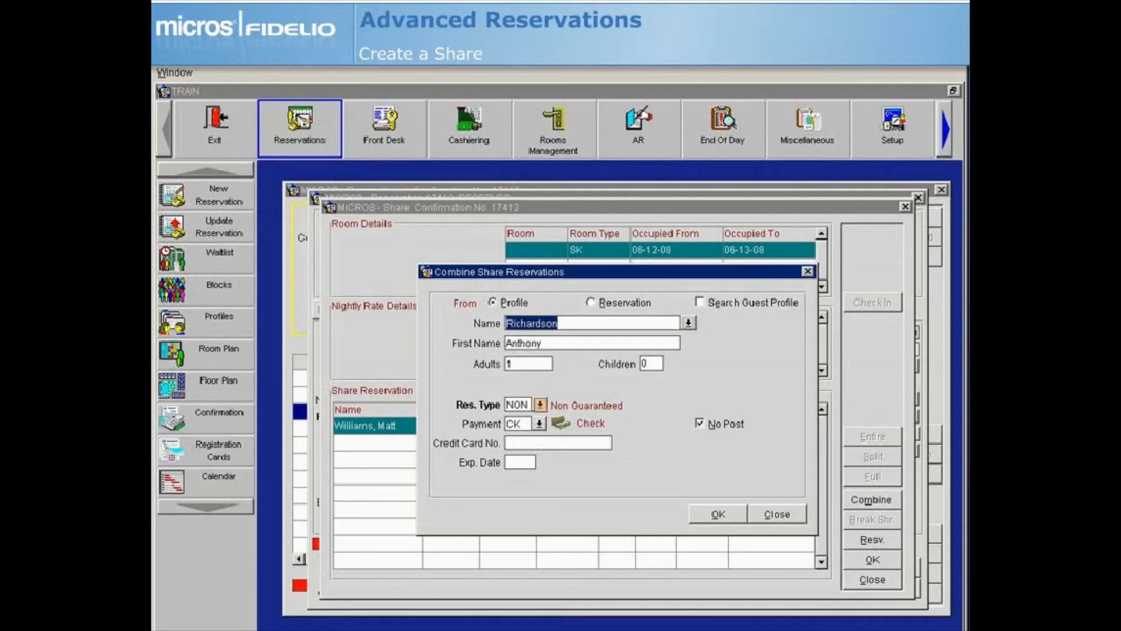
left_click(539, 404)
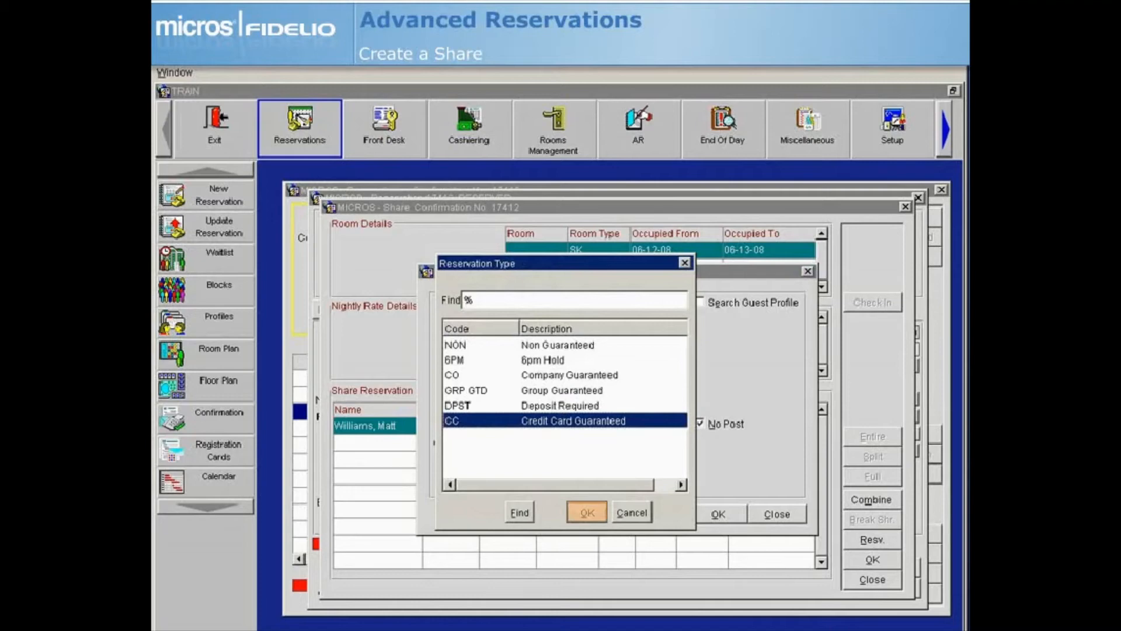
left_click(586, 512)
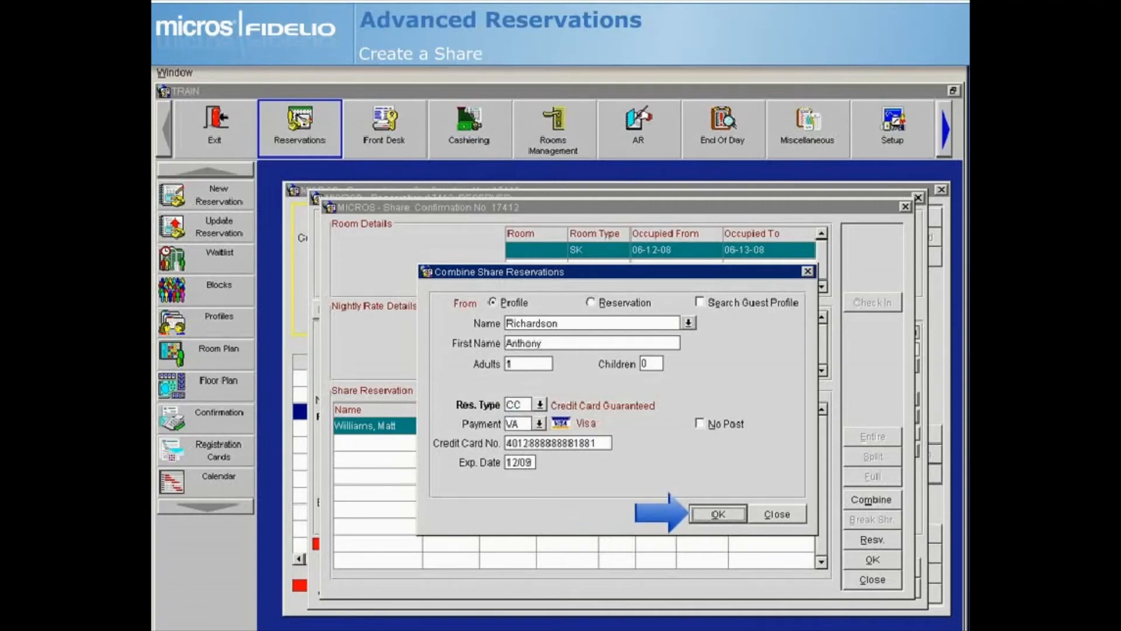
left_click(717, 514)
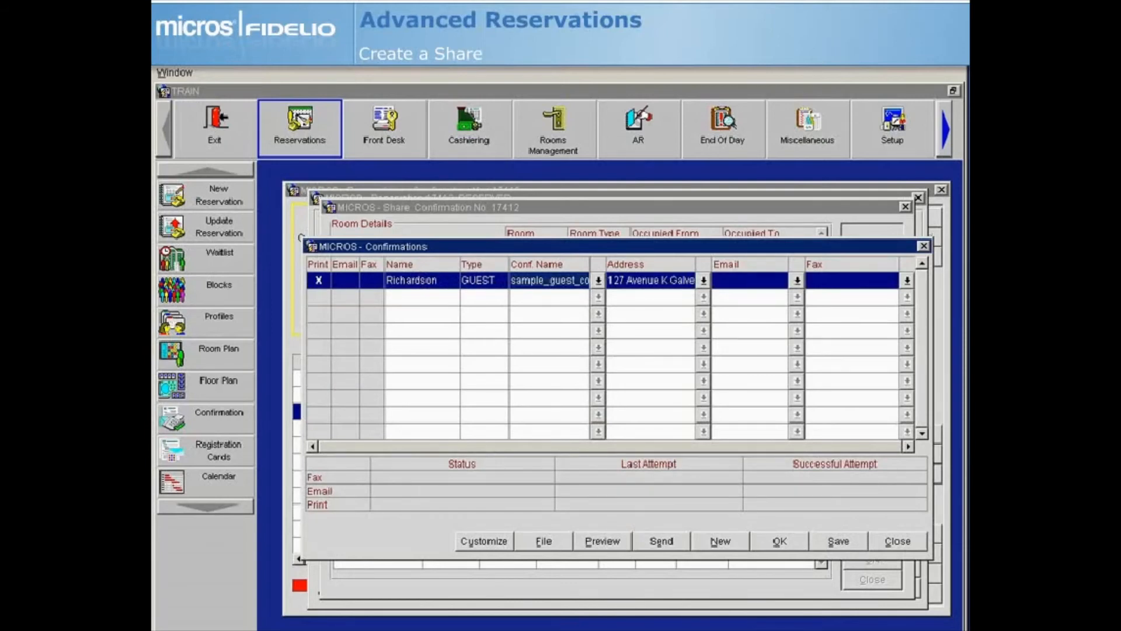
left_click(896, 541)
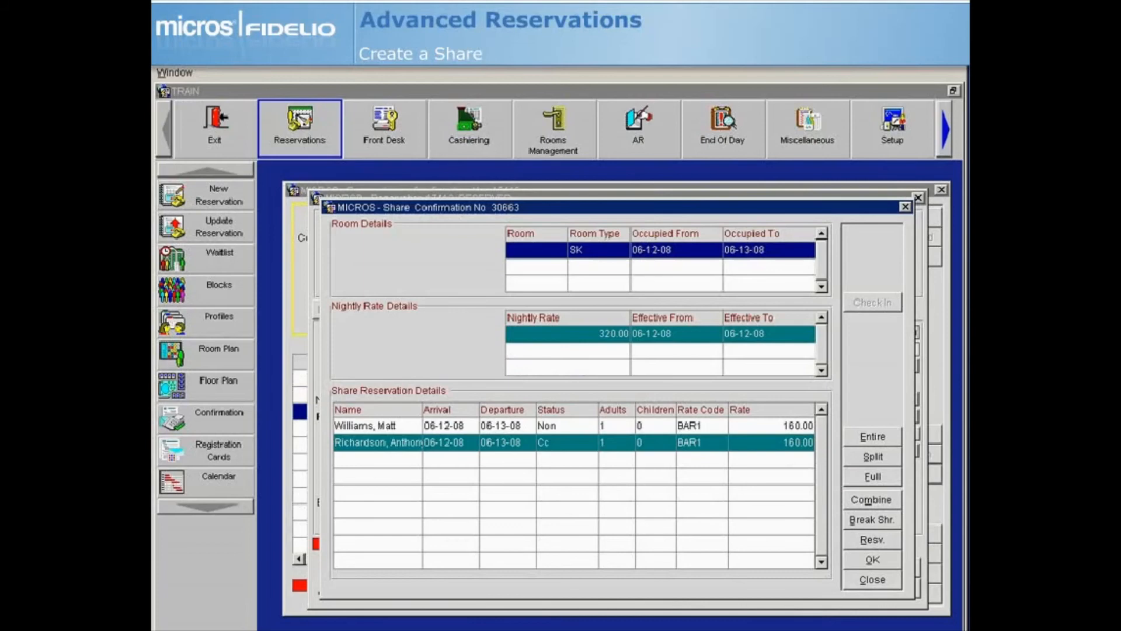
left_click(386, 426)
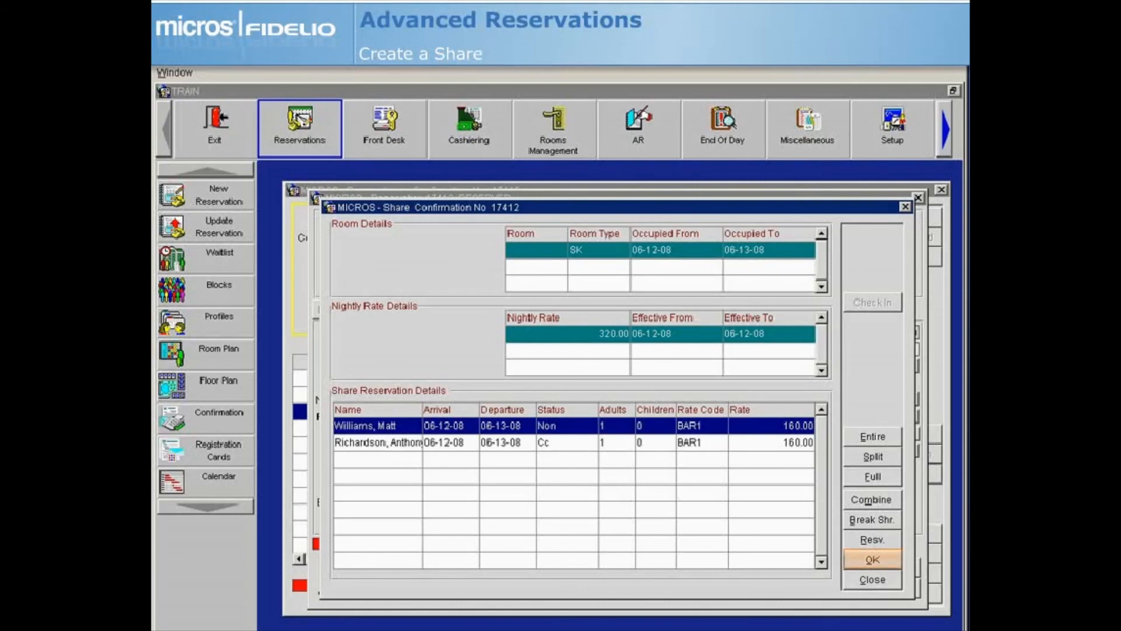
left_click(871, 540)
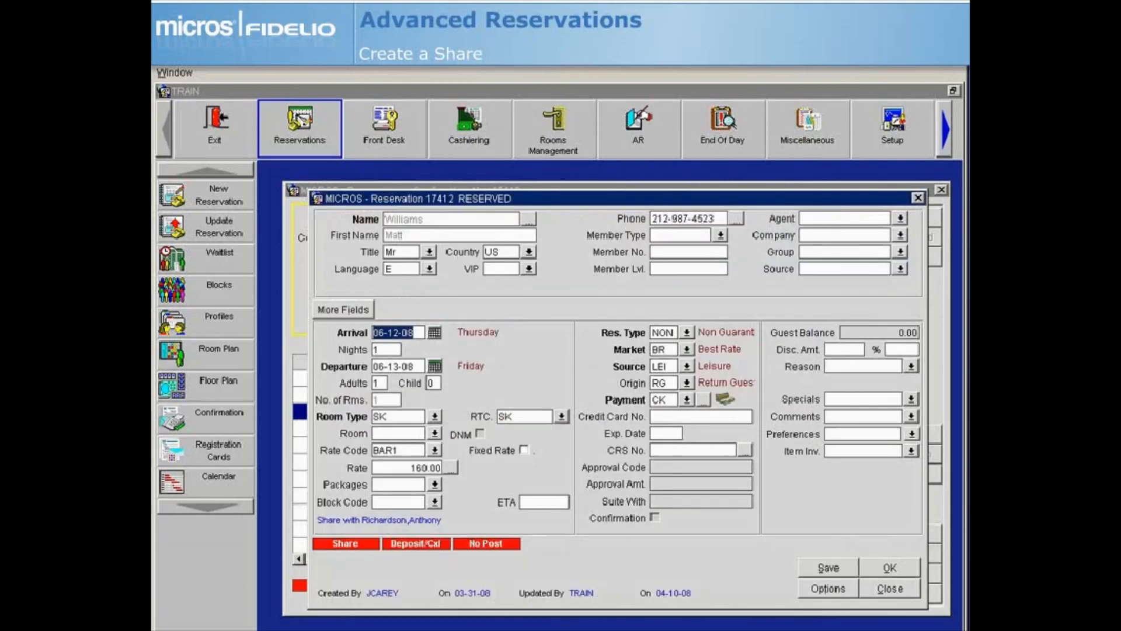